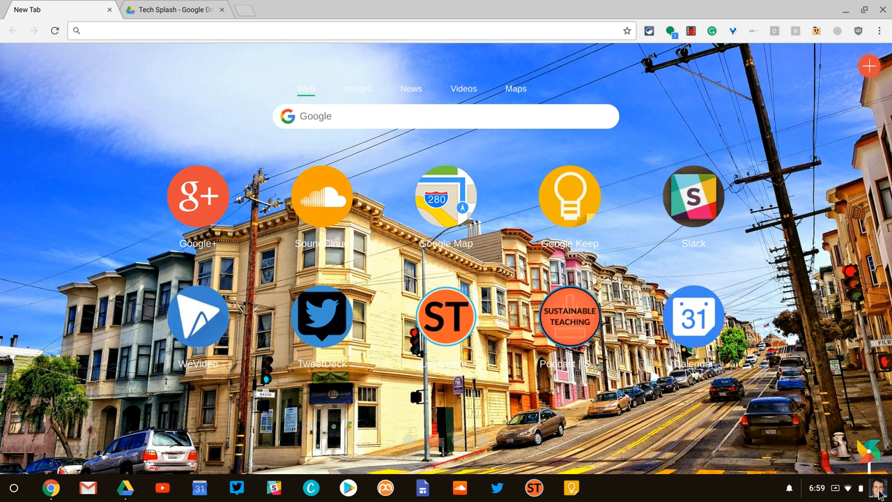
mouse_move(875, 379)
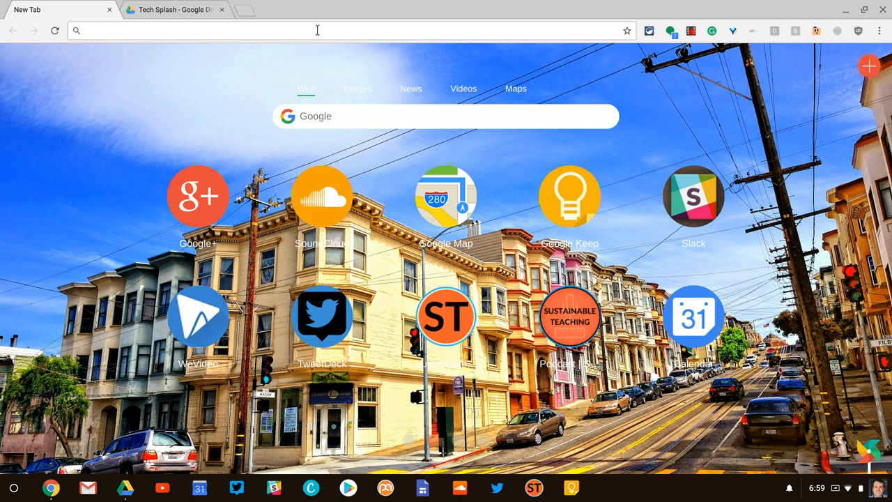
Go to sites.google.com and switch to the new version of Google Sites.
type("sites.google.com/?pli=1")
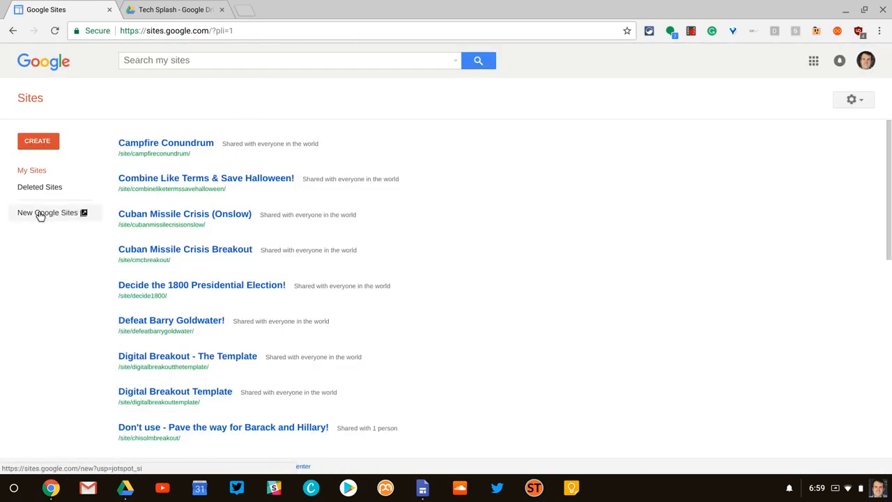
left_click(47, 212)
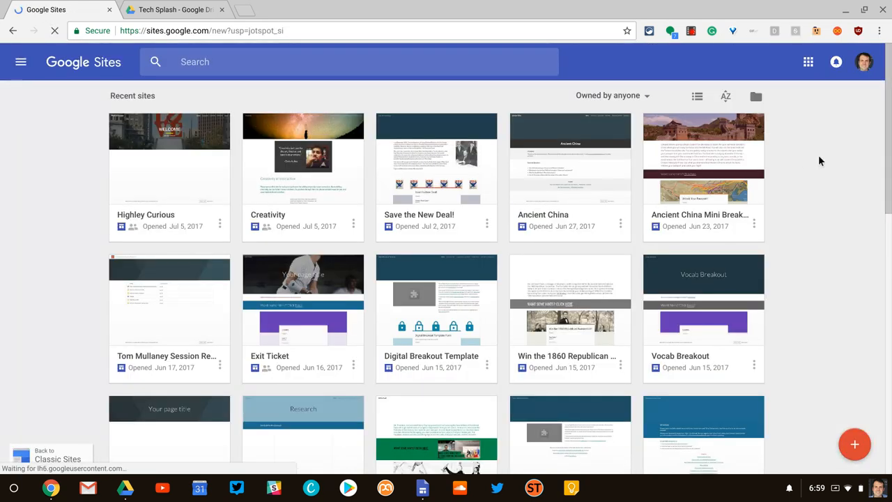
Browse the Recent sites grid, then switch to the Tech Splash Drive folder tab.
scroll("down", 3)
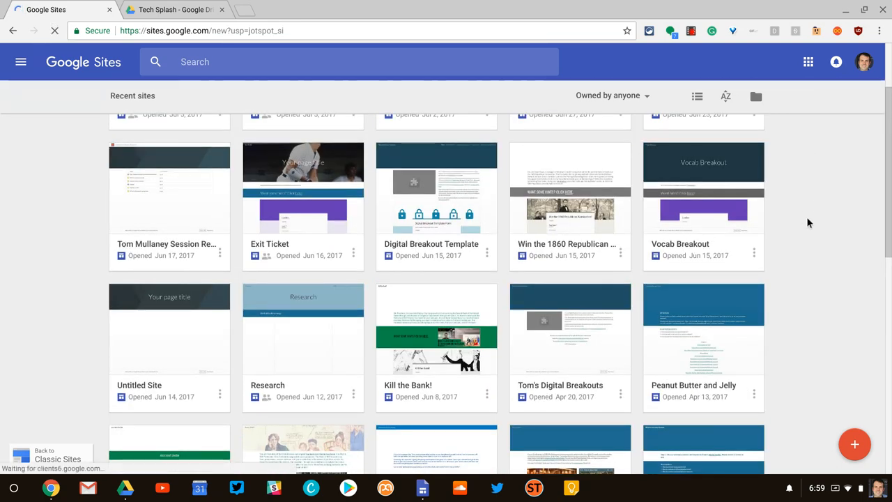
mouse_move(855, 445)
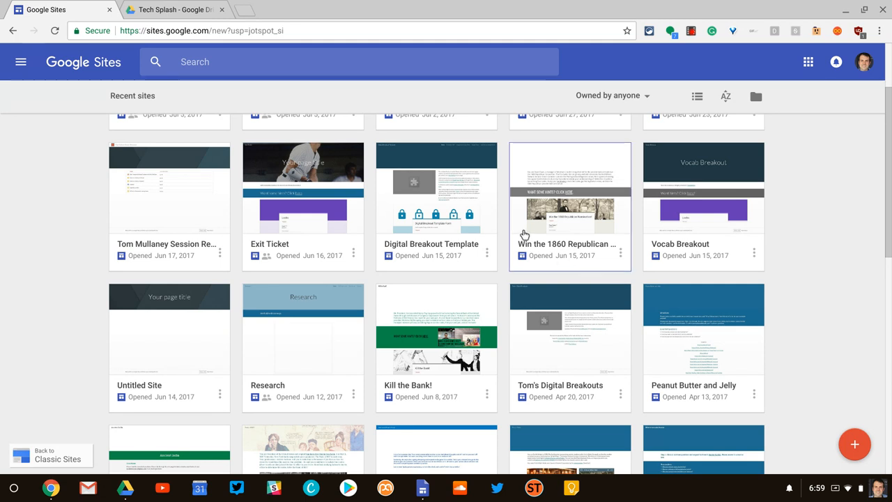
left_click(170, 8)
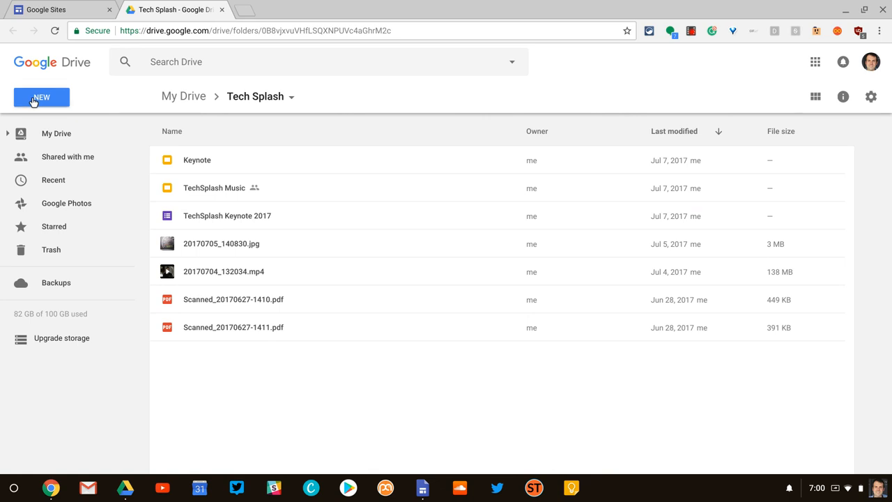
Expand Drive's New menu and its More list to reveal the Google Sites option.
left_click(42, 98)
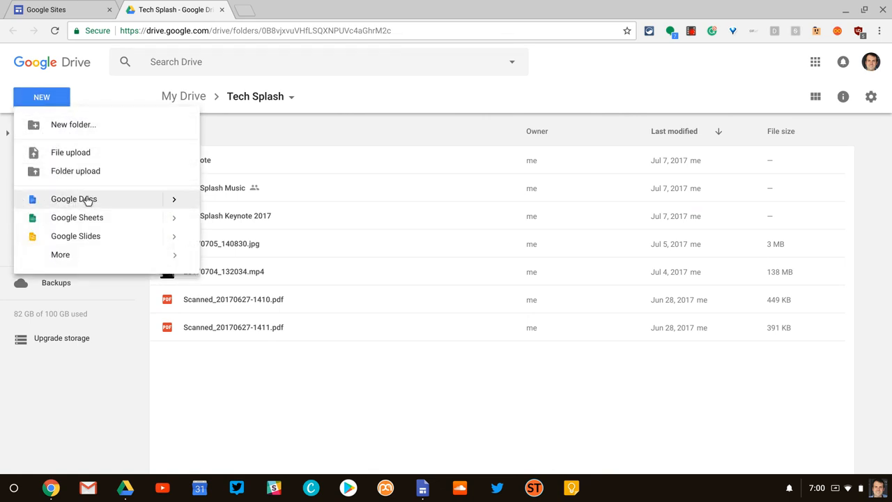
left_click(60, 254)
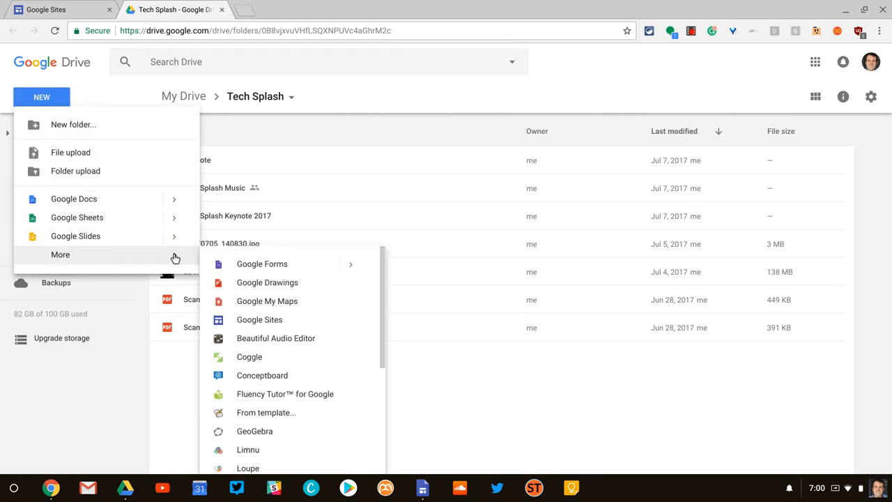